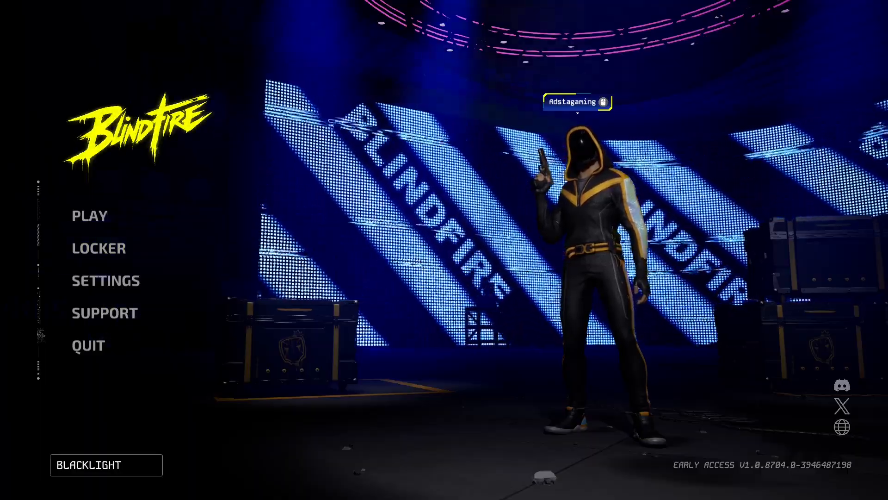
Choose PLAY from the Blindfire main menu to start a match
click(88, 216)
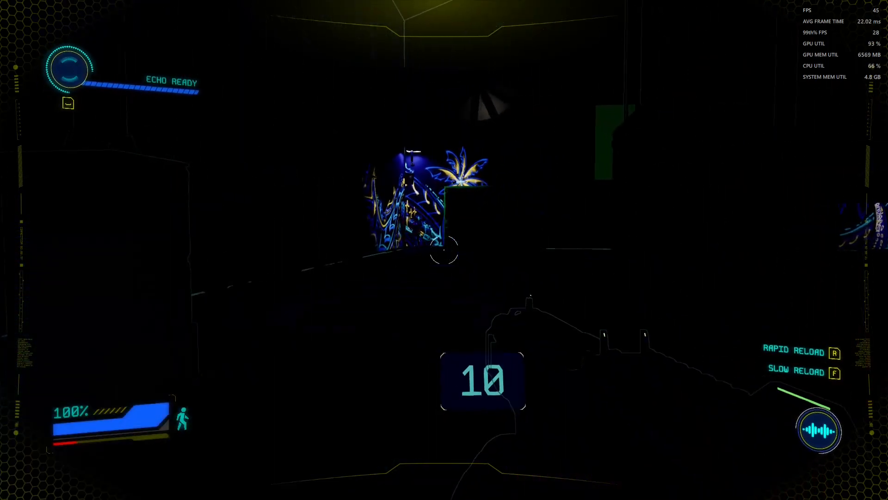
Fire the weapon in the dark arena to briefly reveal its cages and graffiti walls
click(444, 250)
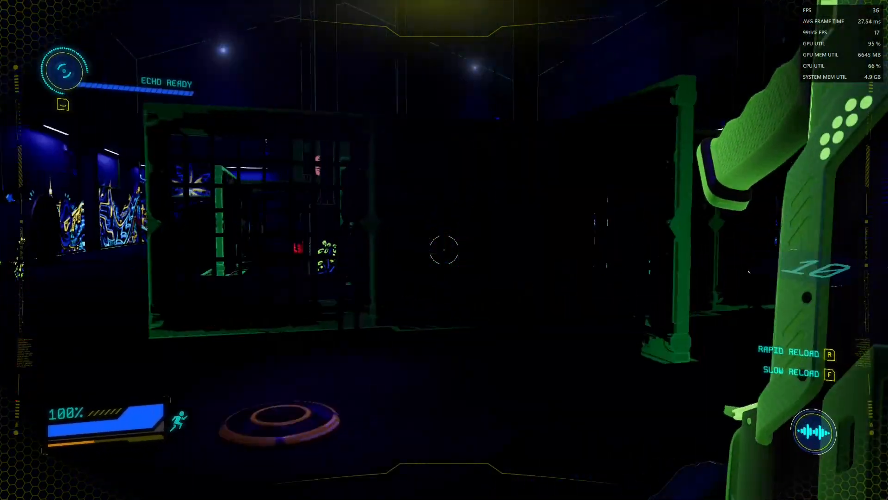
mouse_move(444, 246)
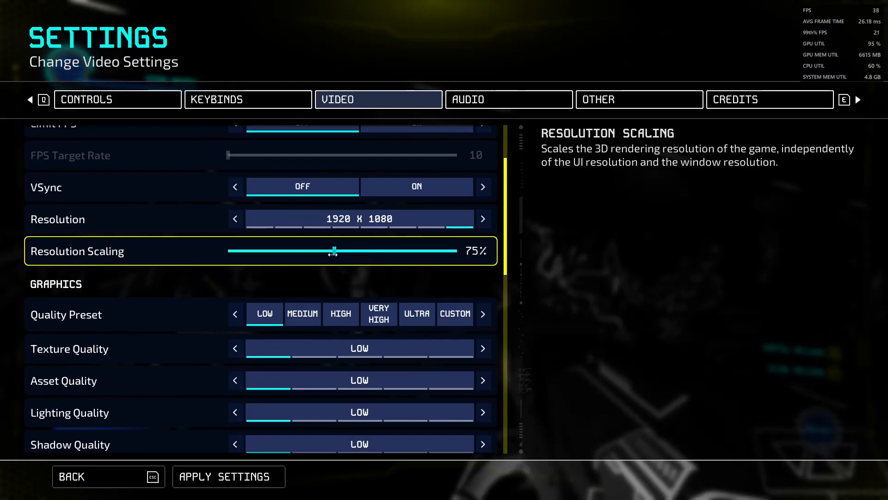
Drag the Resolution Scaling slider down from 75% on the Low preset
drag(334, 250, 323, 250)
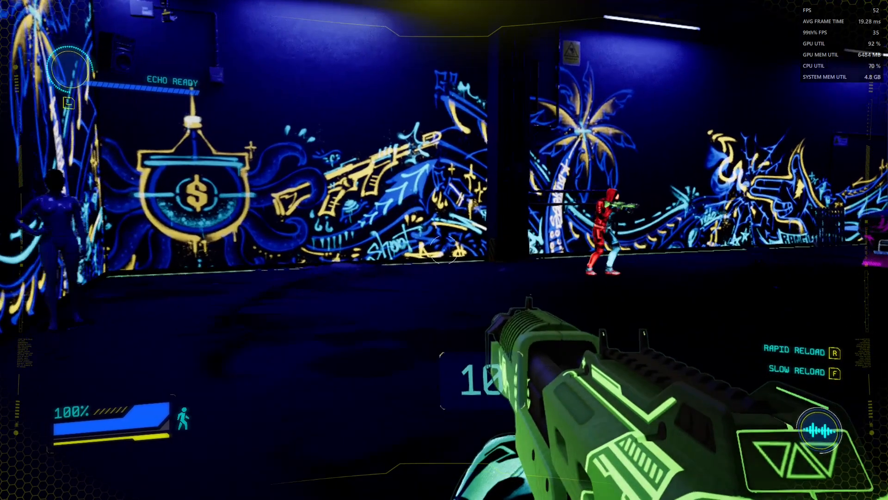
mouse_move(444, 250)
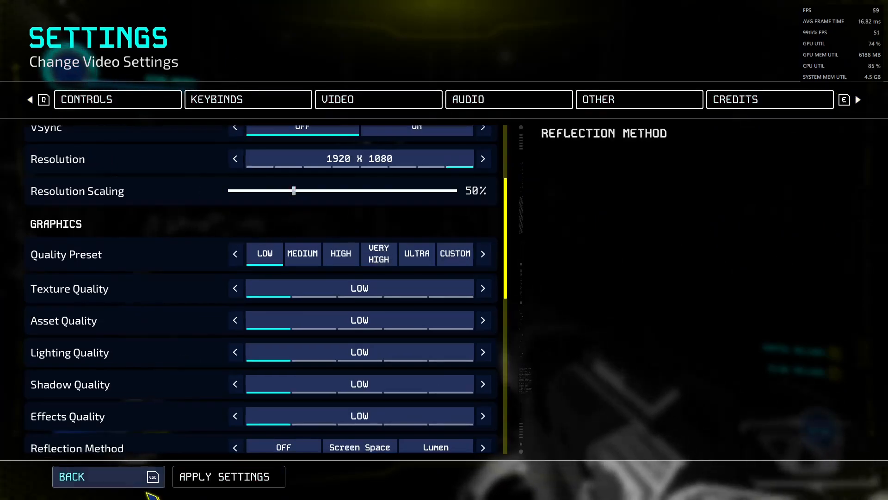
mouse_move(322, 346)
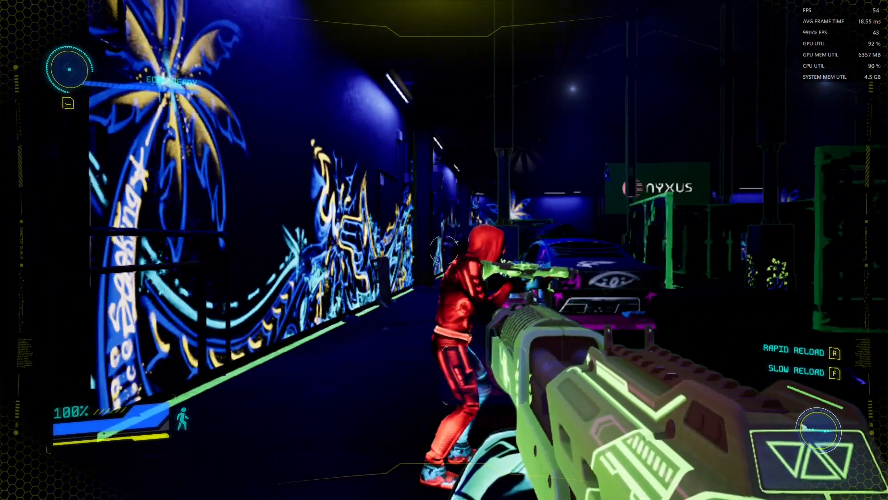
Shoot the red opponent in the corridor with the overlay near 55 FPS
click(444, 250)
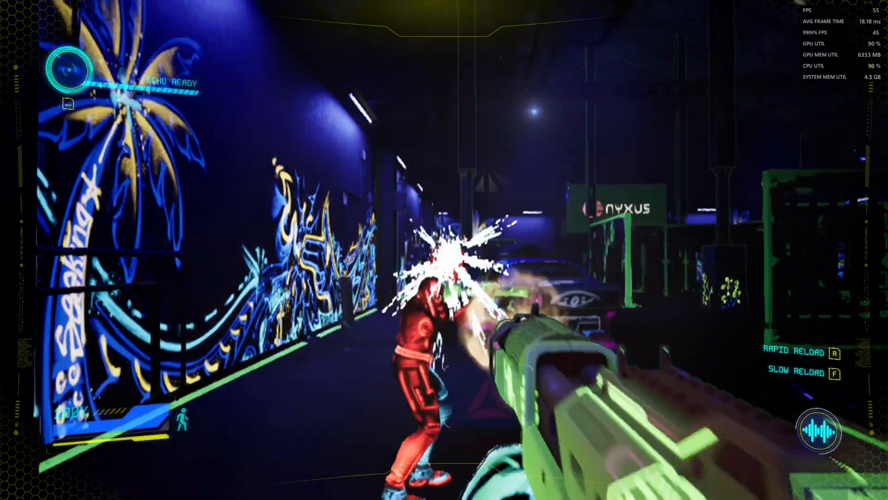